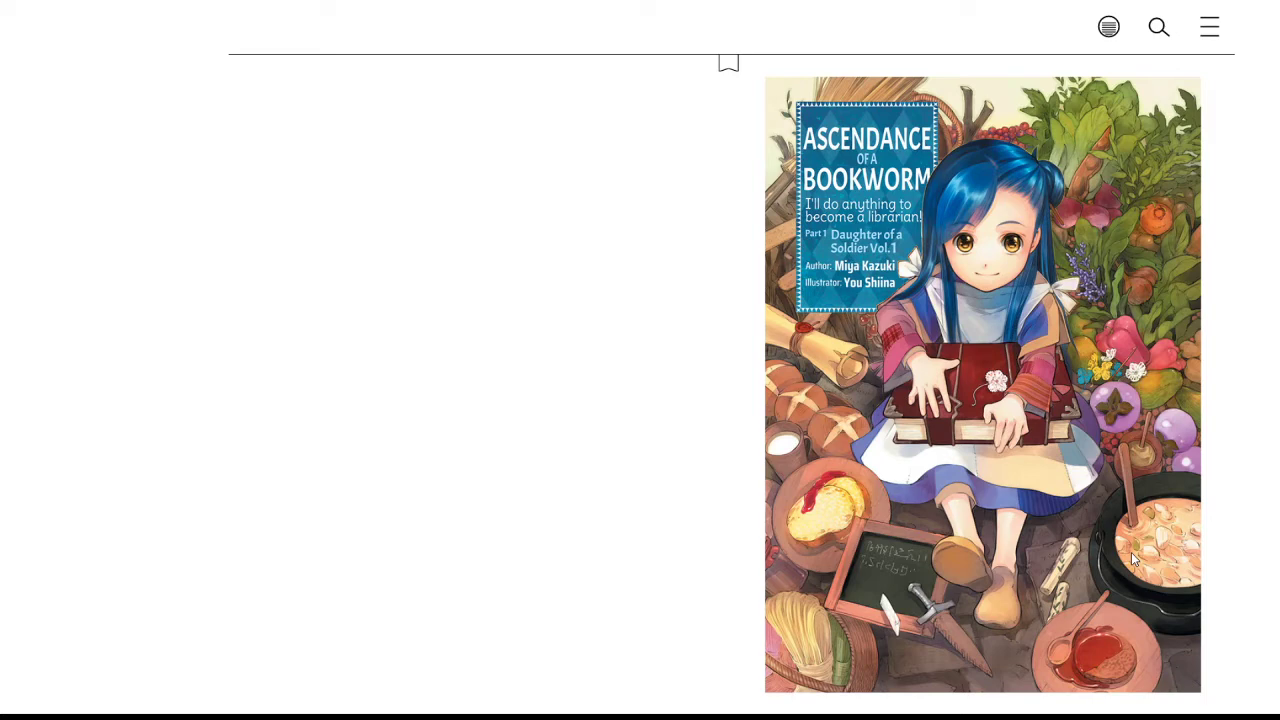
{"action": "mouse_move", "coordinate": [1232, 688]}
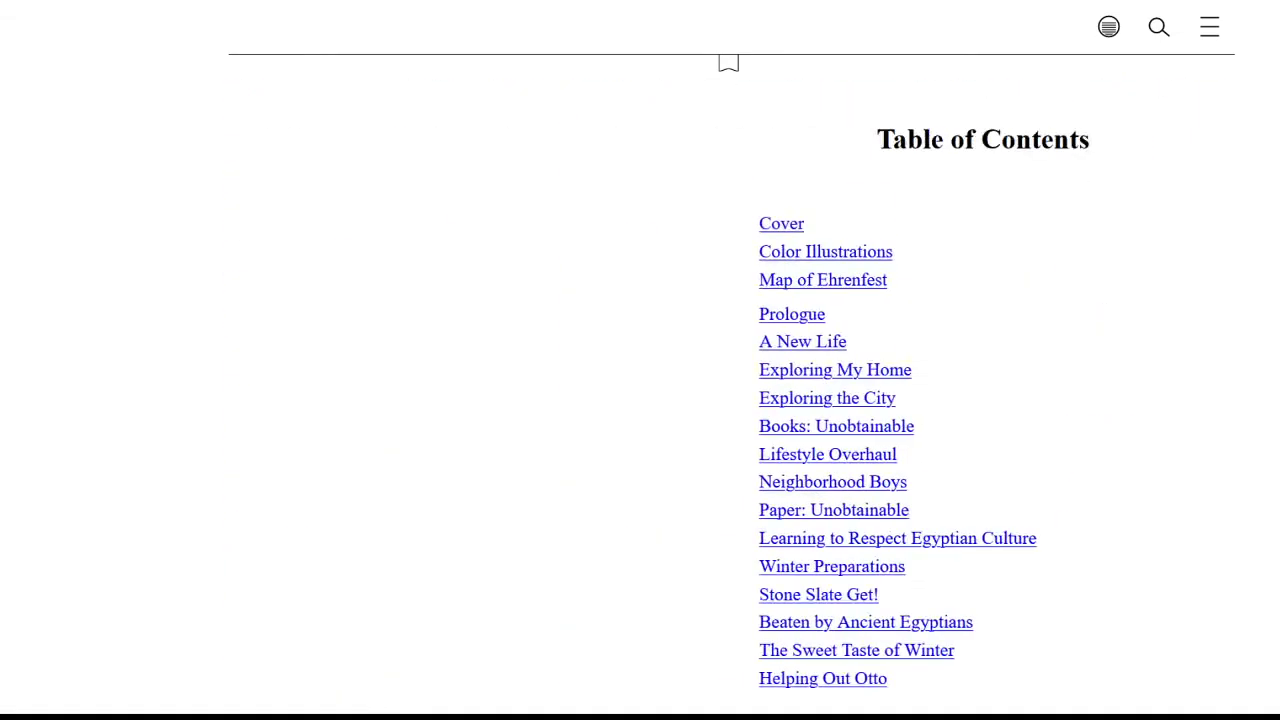
- Leave the table of contents and return to the Ascendance of a Bookworm cover page
{"action": "left_click", "coordinate": [781, 223]}
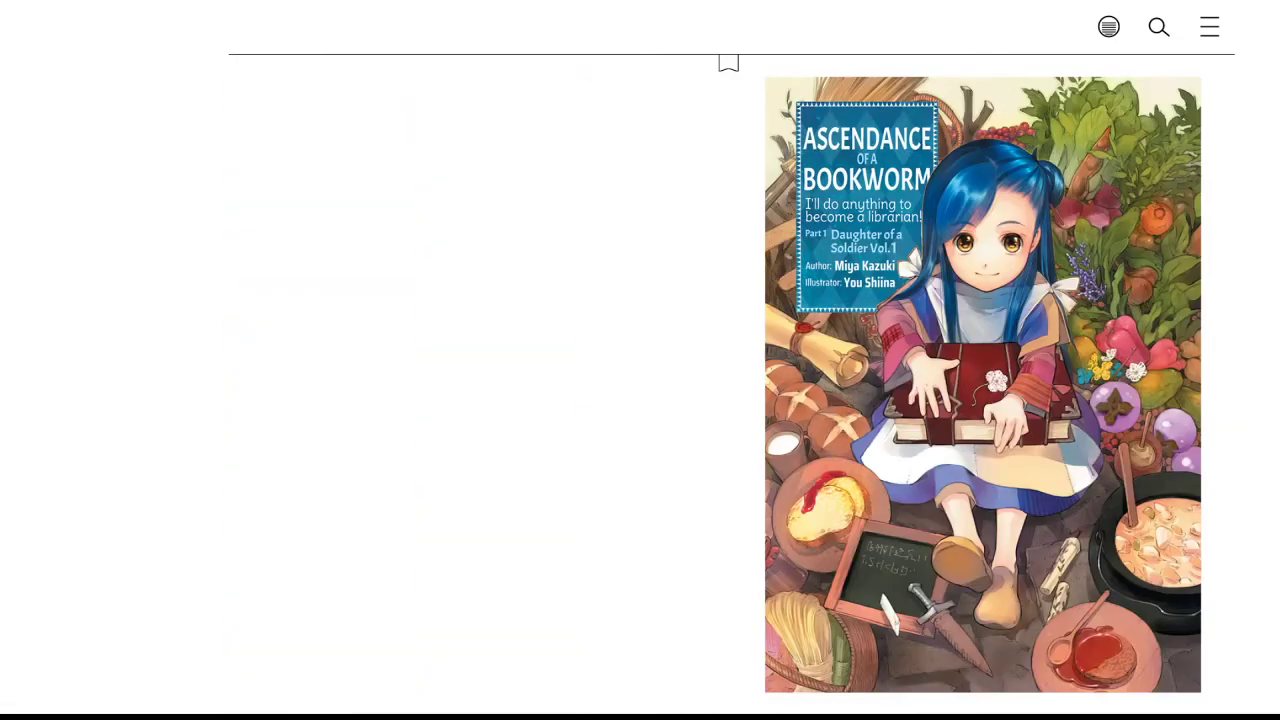